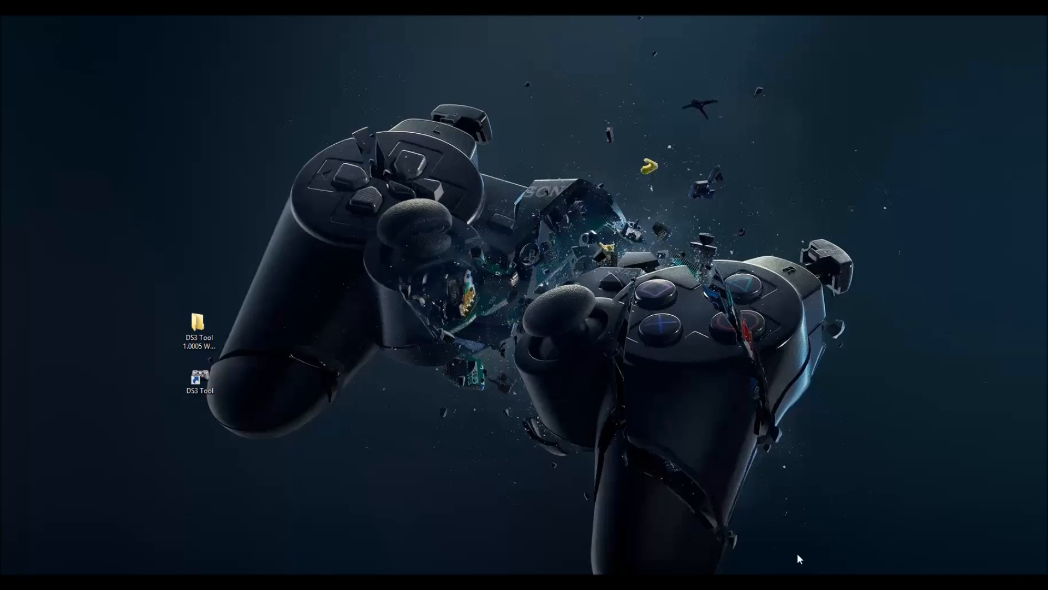
mouse_move(742, 541)
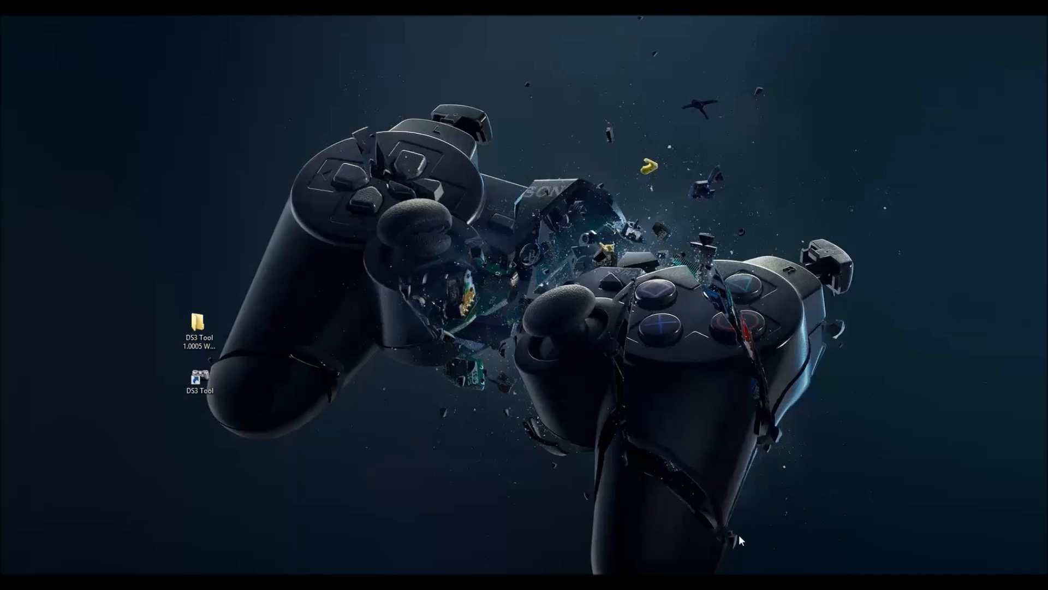
mouse_move(356, 447)
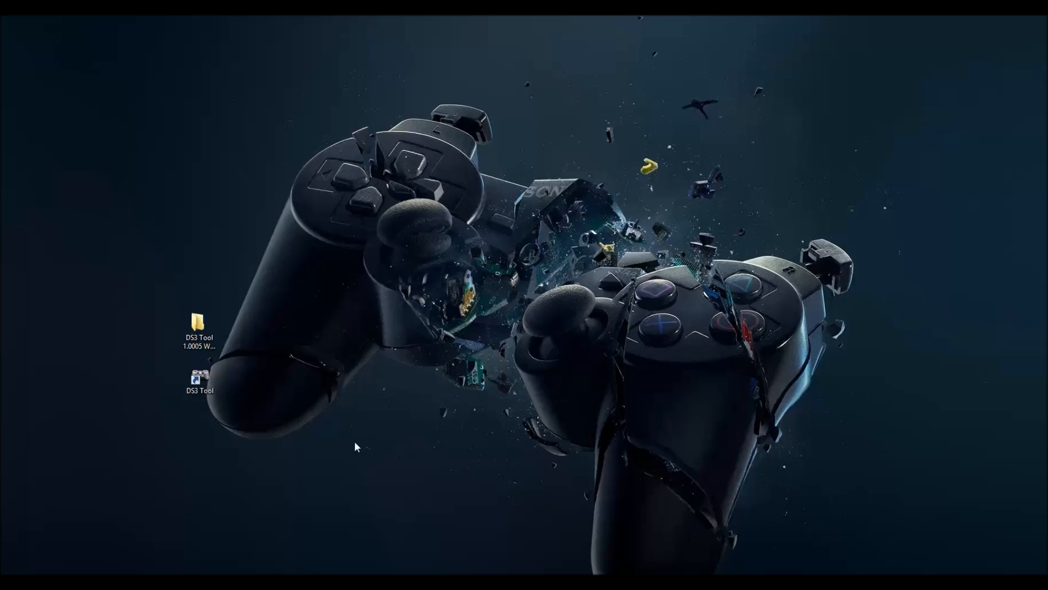
Step: Show the DS3 Tool 1.0005 Win 64bit folder contents from the desktop
double_click(196, 330)
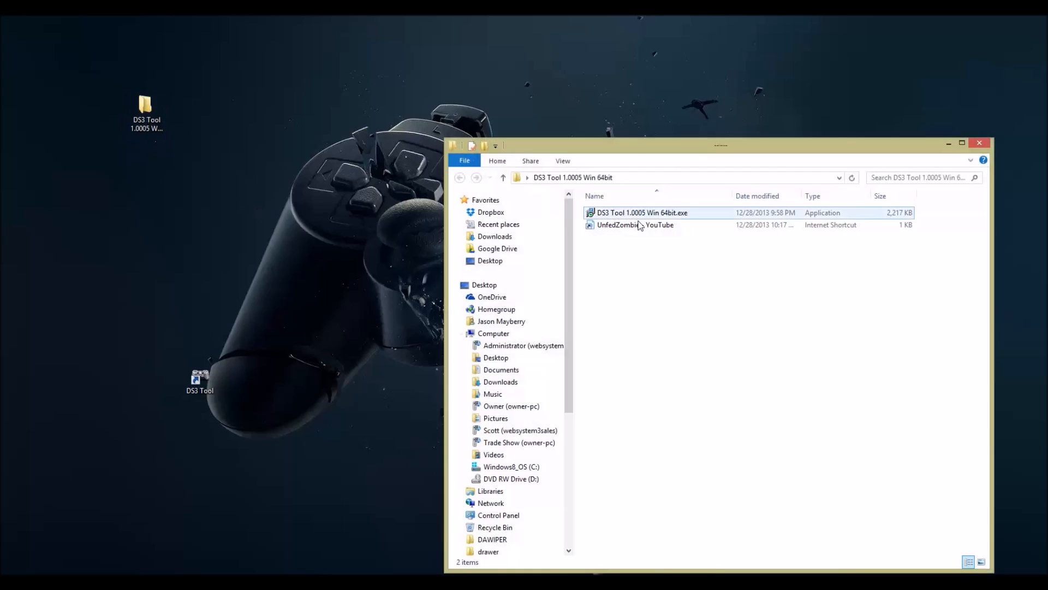
Step: Close the folder window and launch the DS3 Tool from its desktop shortcut
left_click(641, 211)
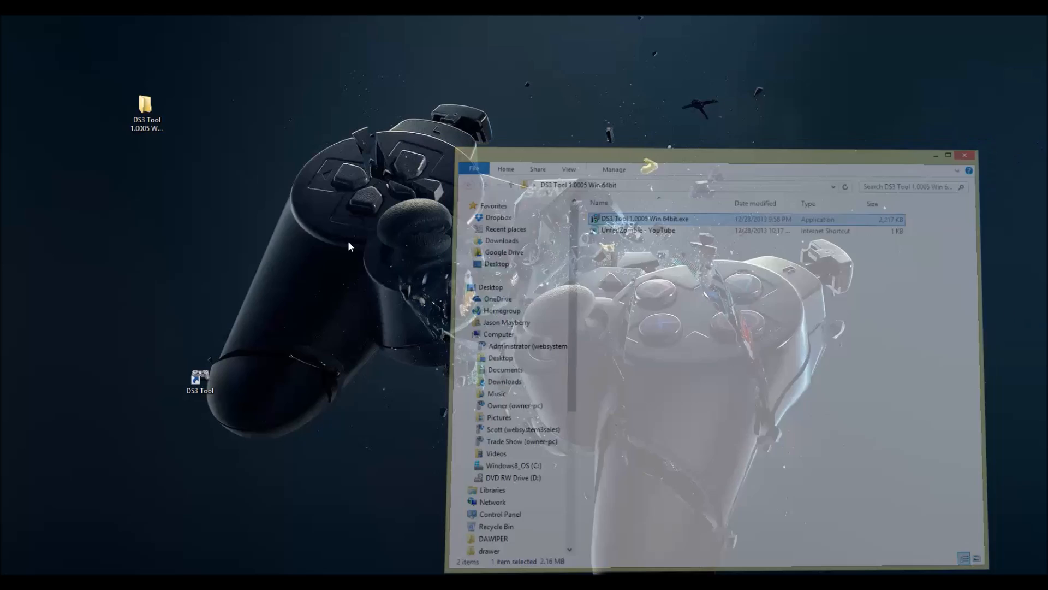
left_click(965, 155)
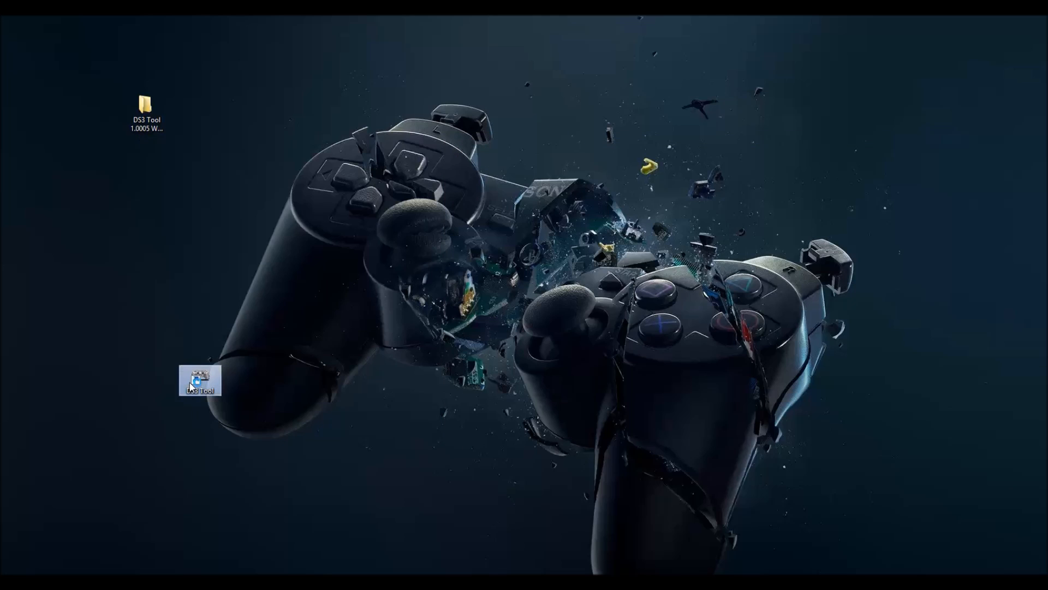
double_click(199, 380)
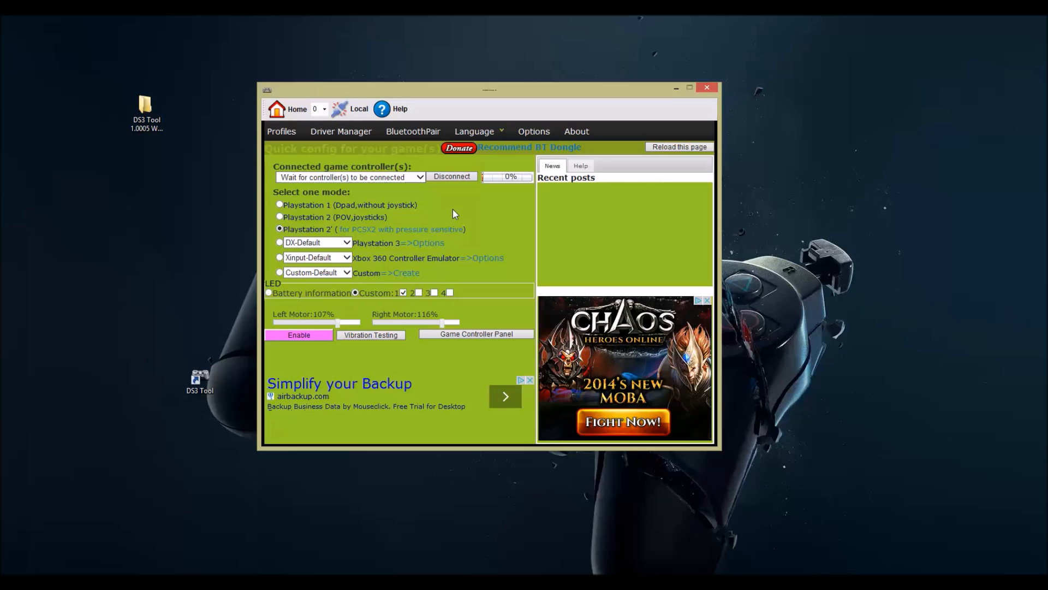
mouse_move(441, 214)
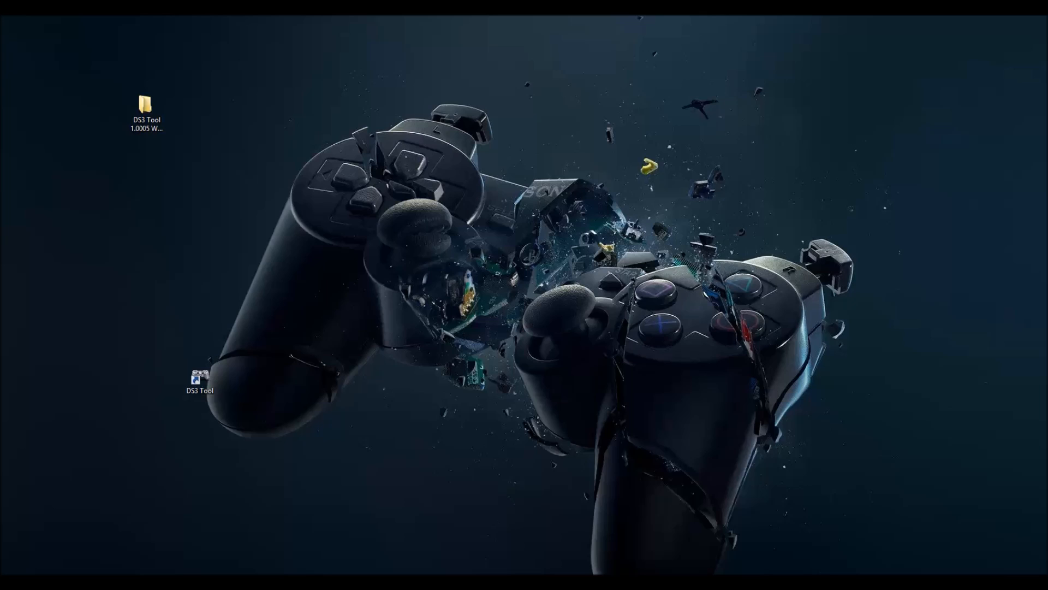
Step: Mark the controller at Port_#0001.Hub_#0004 in Driver Manager and run Install all
double_click(199, 378)
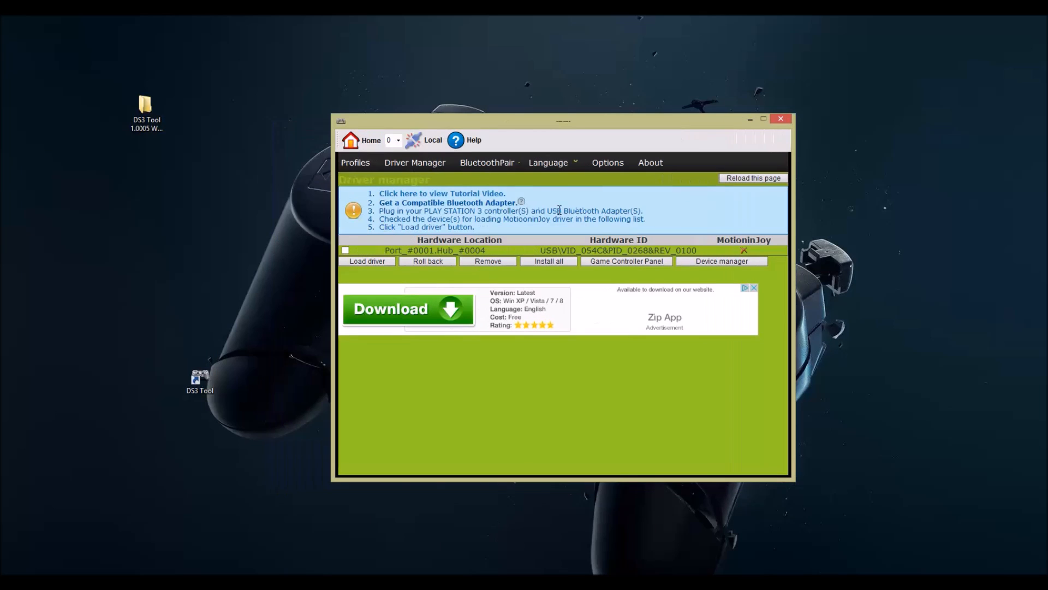
left_click(459, 250)
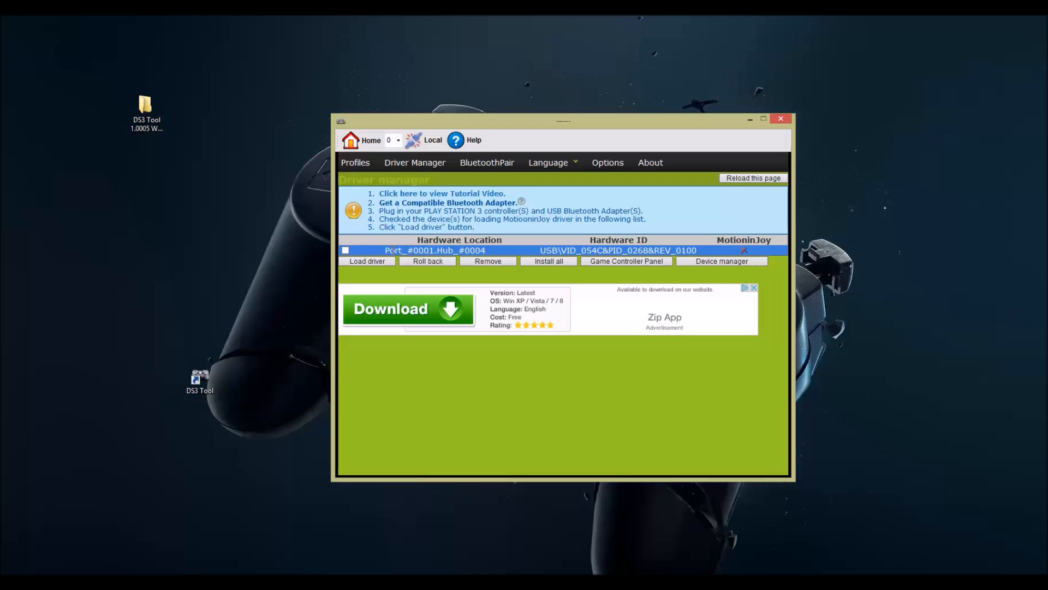
double_click(395, 250)
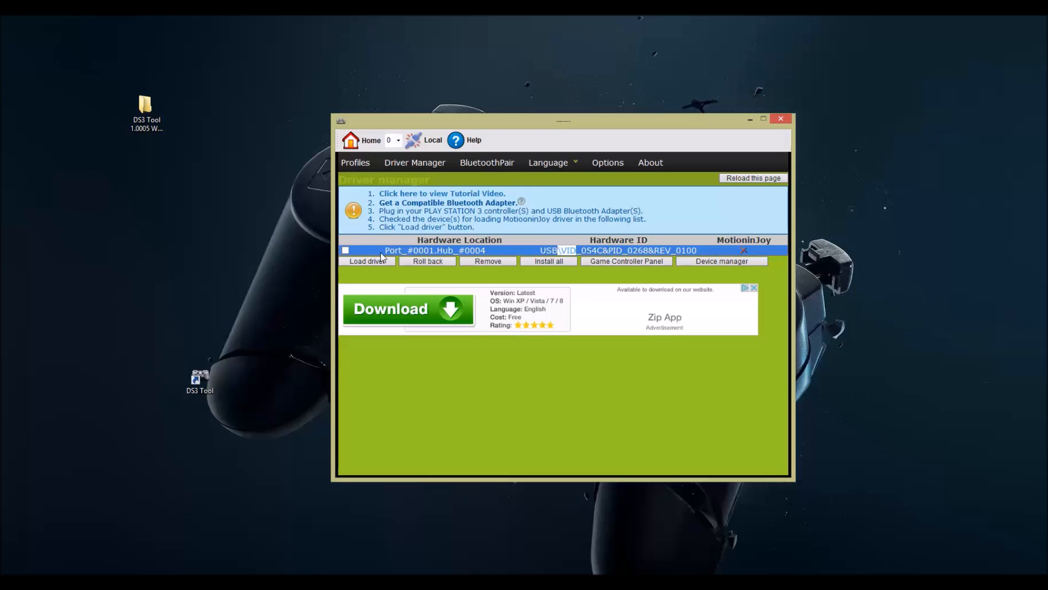
left_click(346, 250)
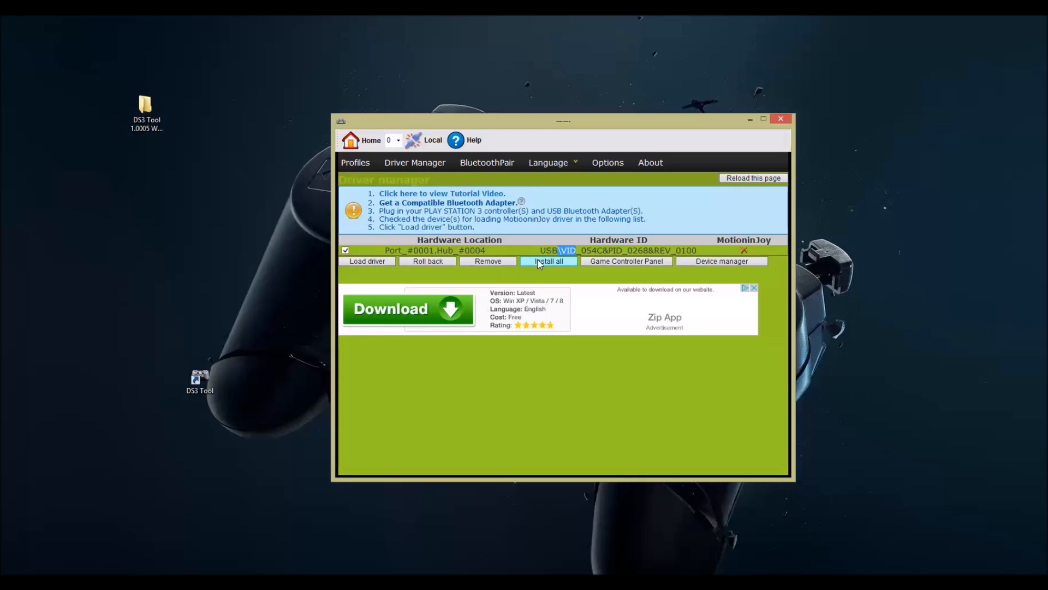
left_click(548, 261)
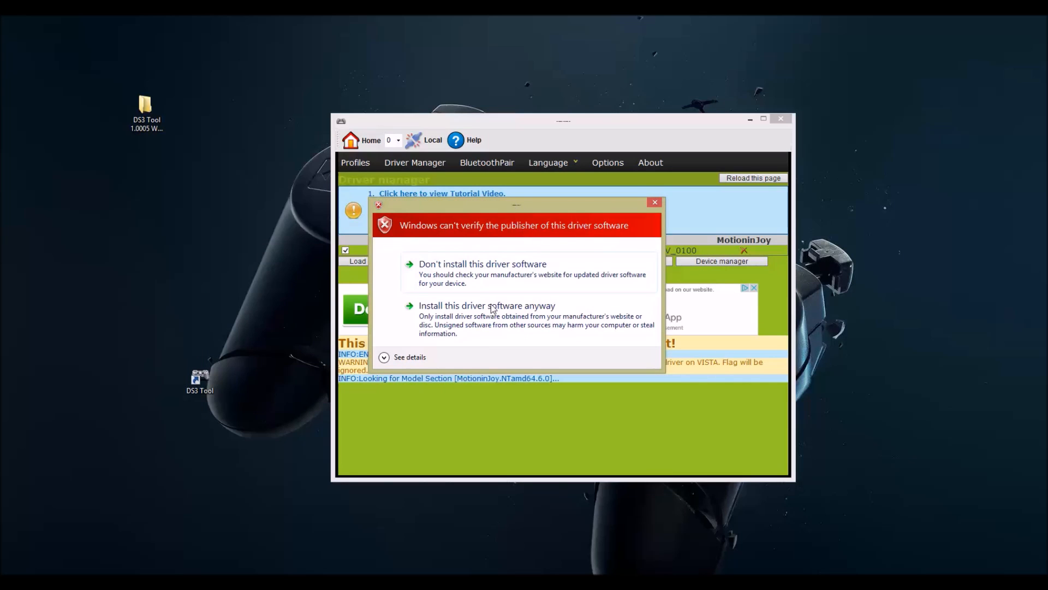
Step: Accept the unsigned-publisher warning with 'Install this driver software anyway'
left_click(409, 357)
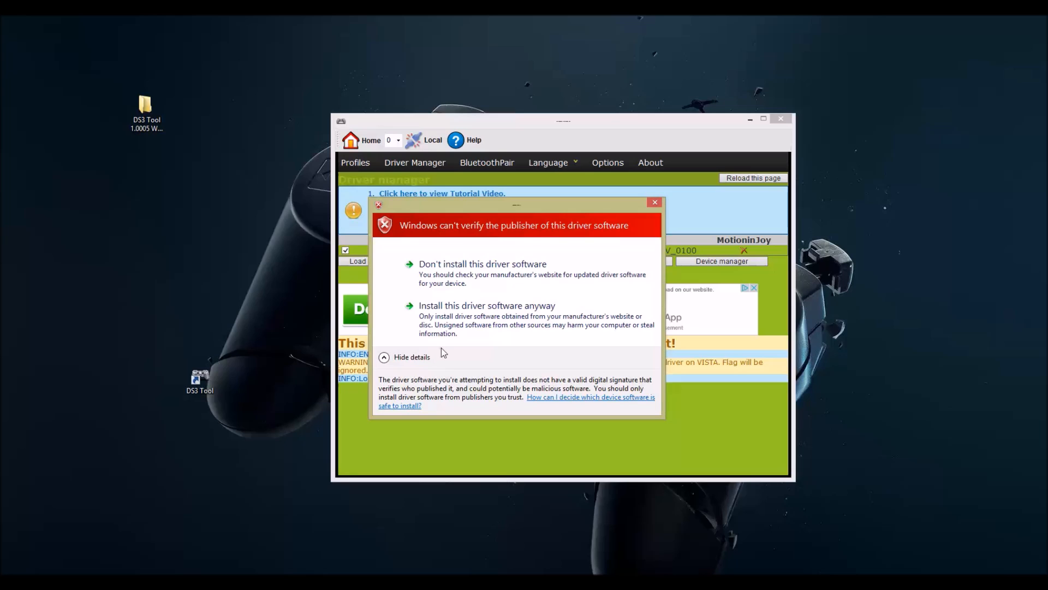
left_click(487, 305)
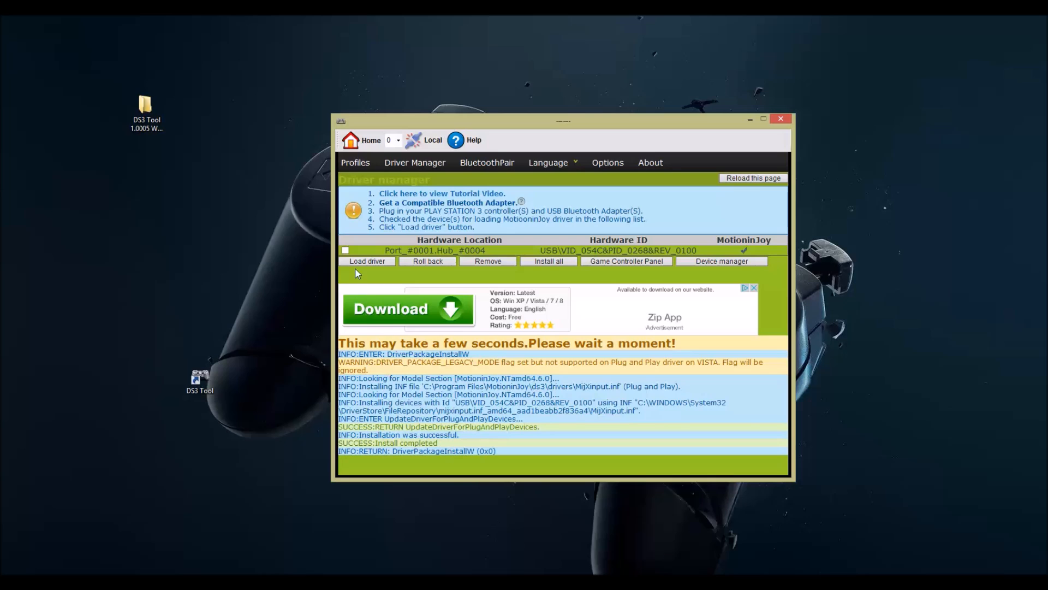
Step: Load the driver onto the Port_#0001.Hub_#0004 controller and go to the Profiles page
left_click(345, 250)
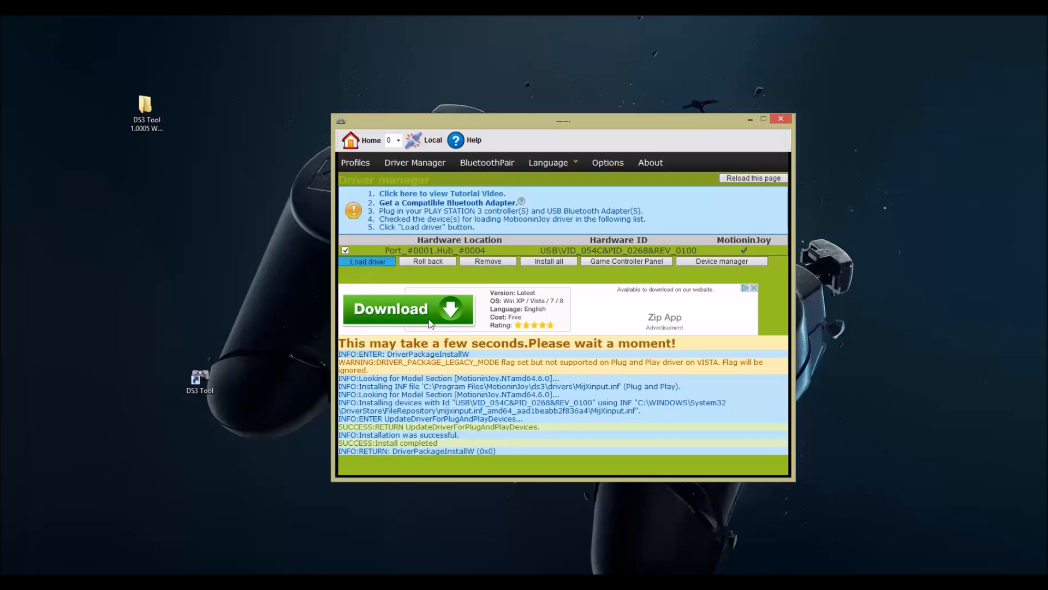
left_click(366, 261)
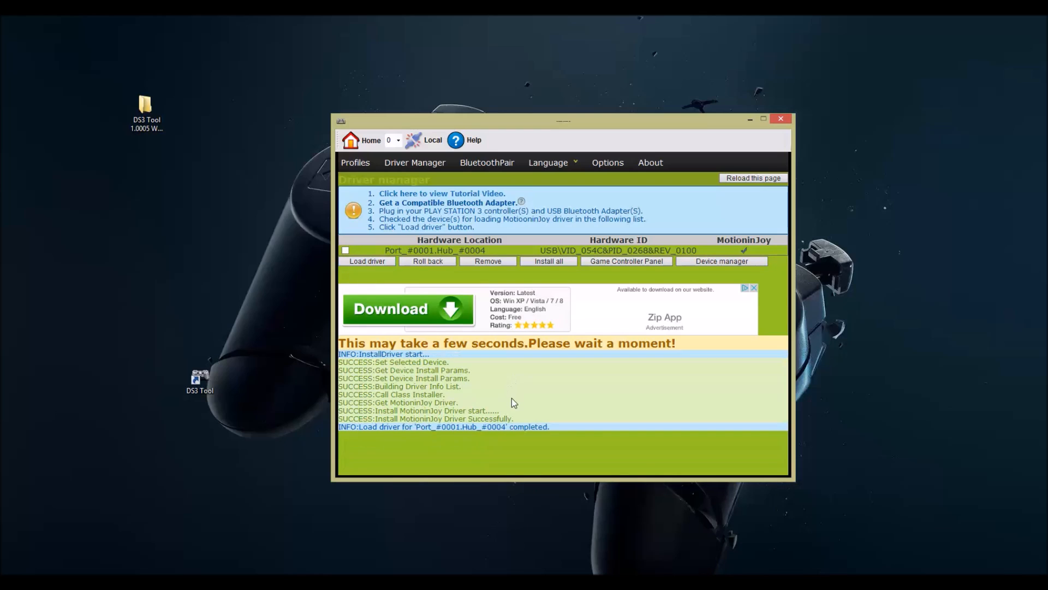
mouse_move(535, 388)
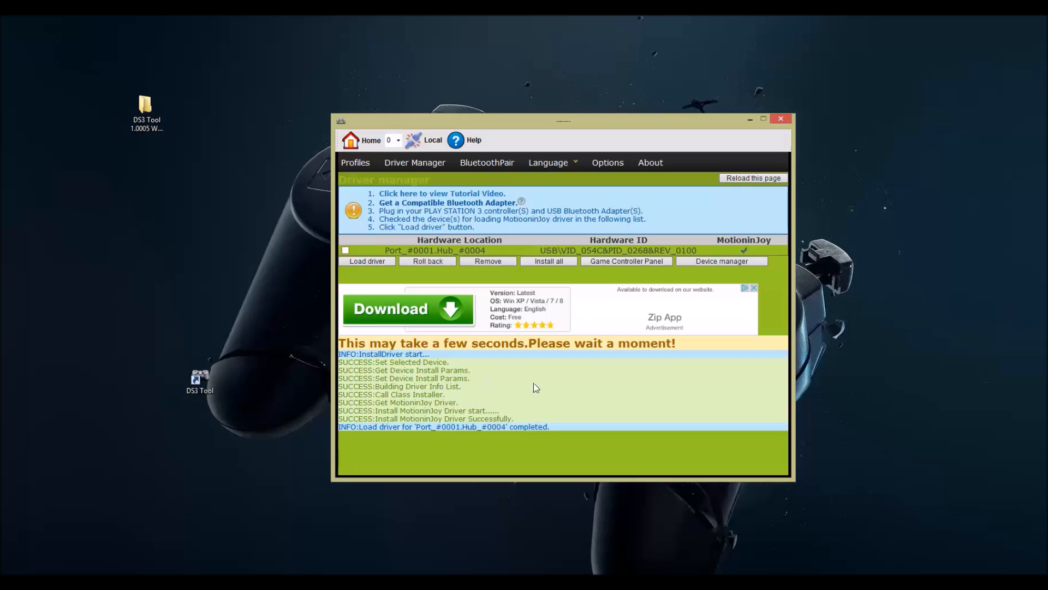
mouse_move(458, 400)
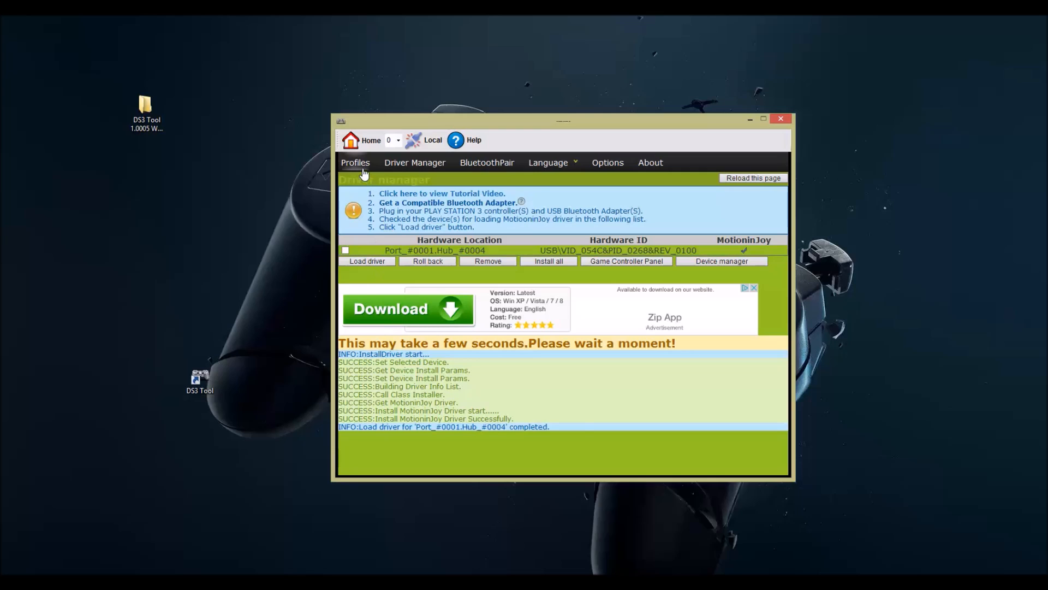
left_click(355, 162)
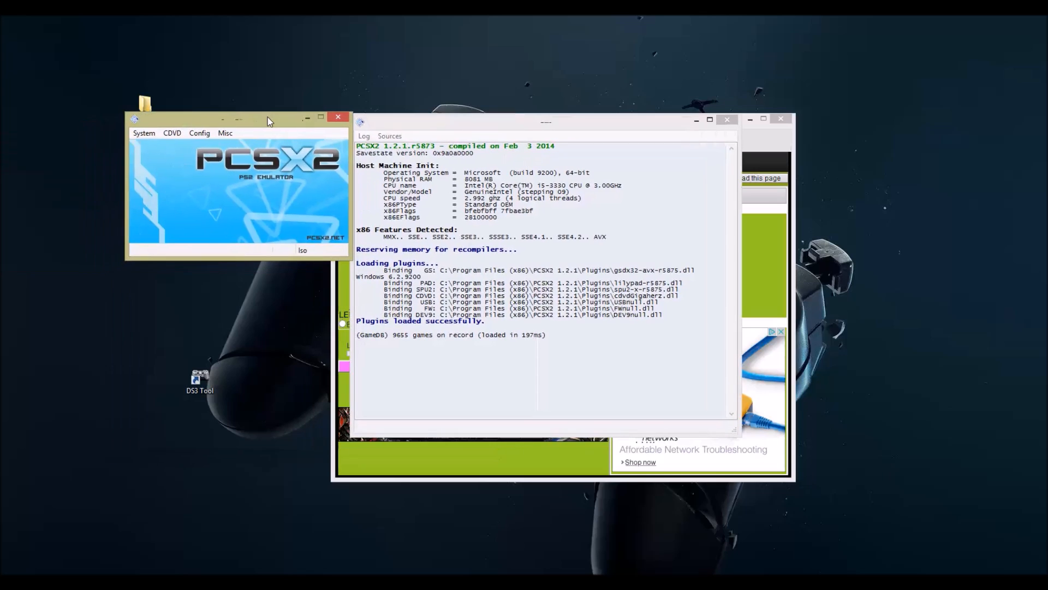
left_click(199, 133)
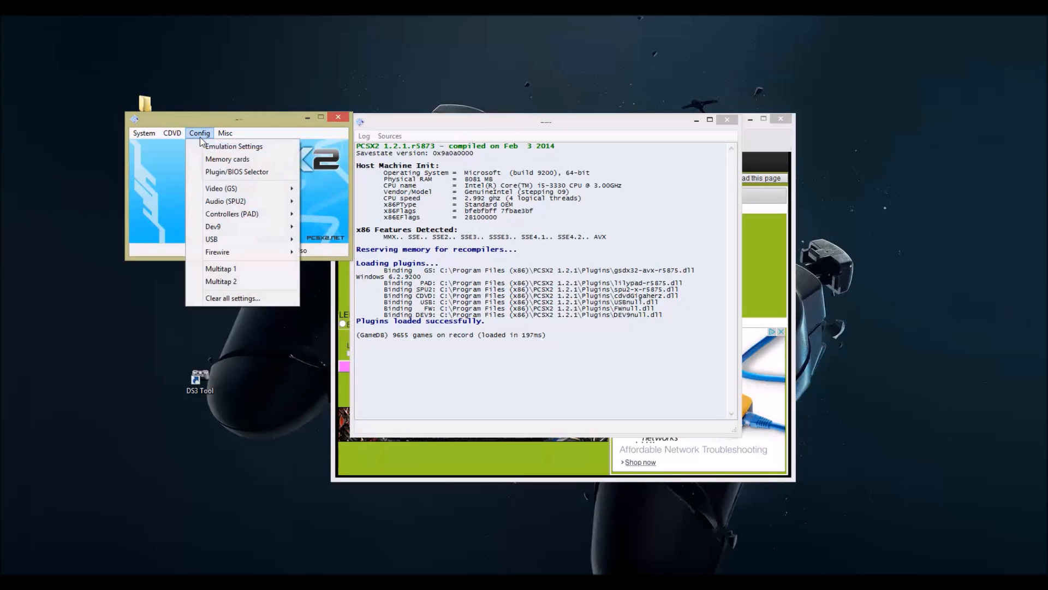
mouse_move(232, 214)
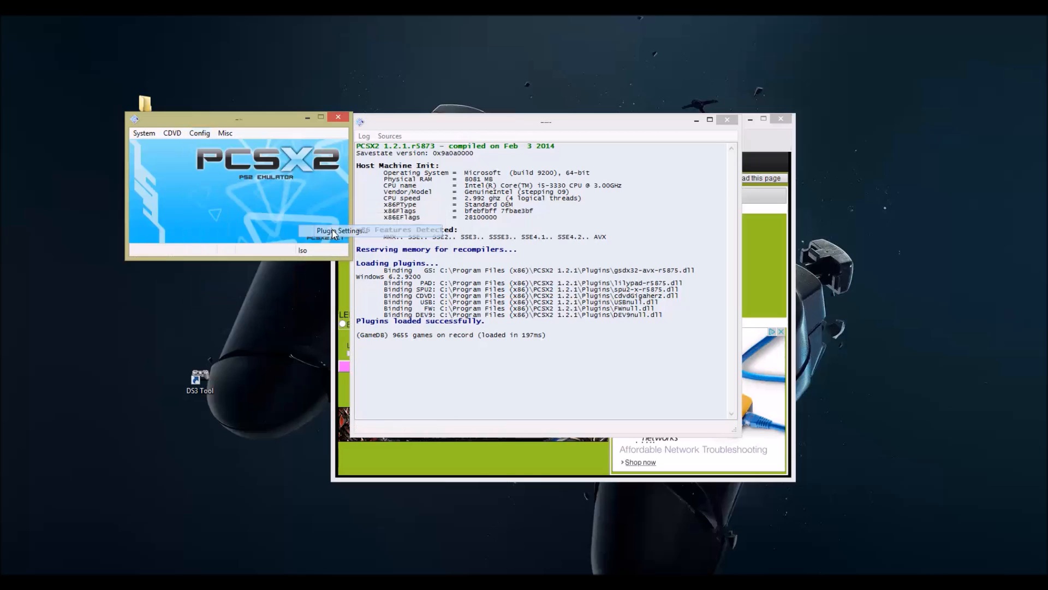
left_click(341, 230)
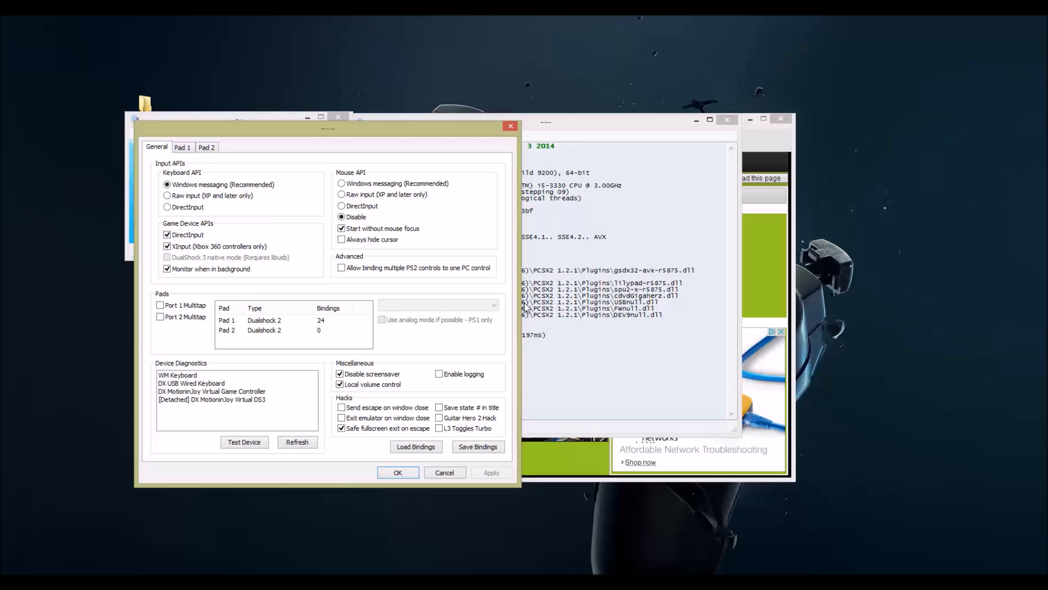
left_click(212, 391)
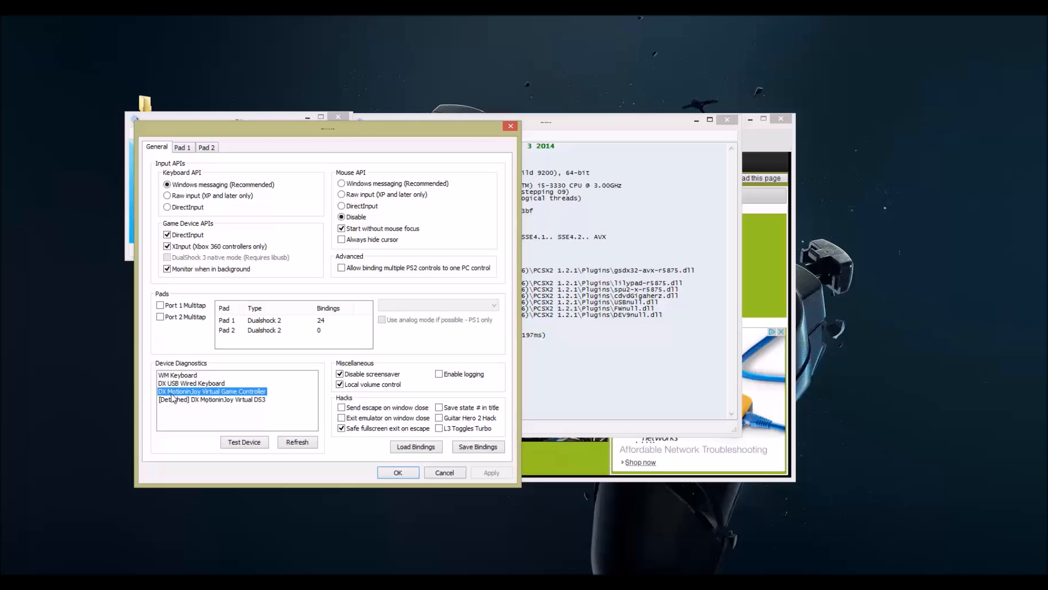
mouse_move(214, 398)
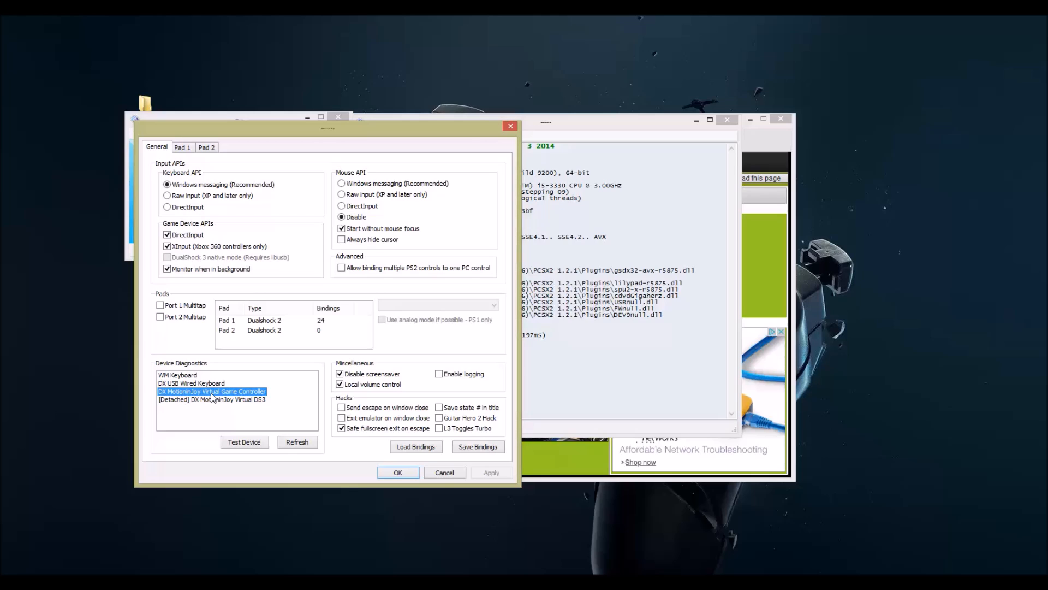
left_click(244, 442)
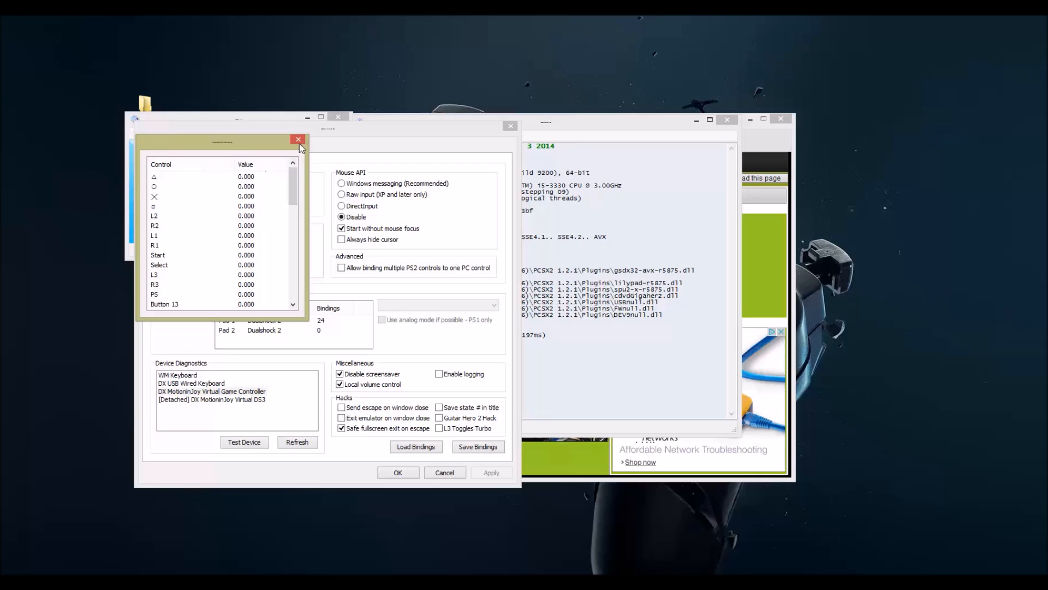
left_click(298, 140)
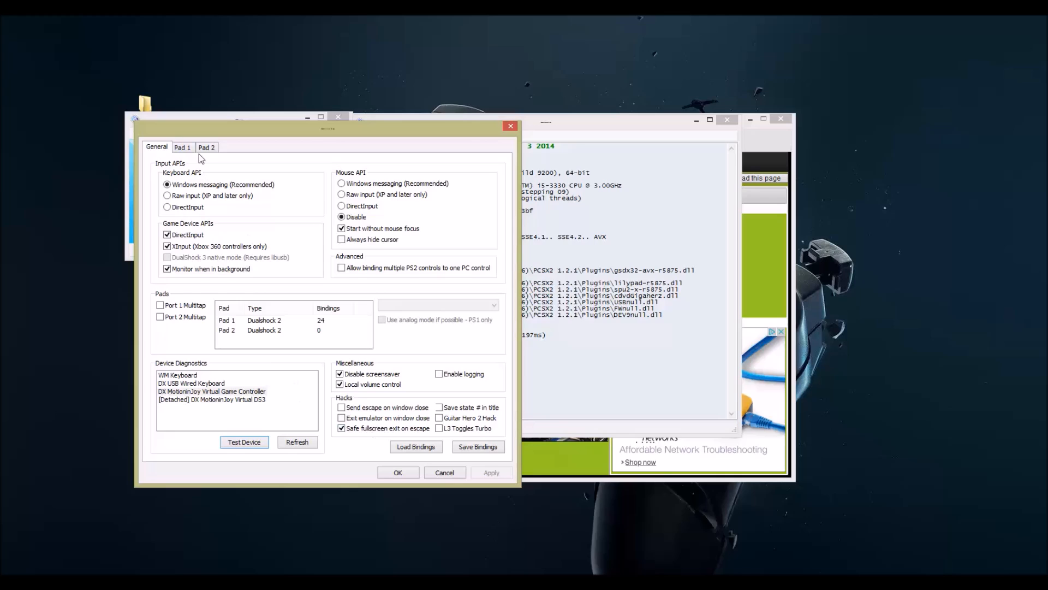
Step: Clear all of Pad 1's old detached bindings in LilyPad
left_click(182, 147)
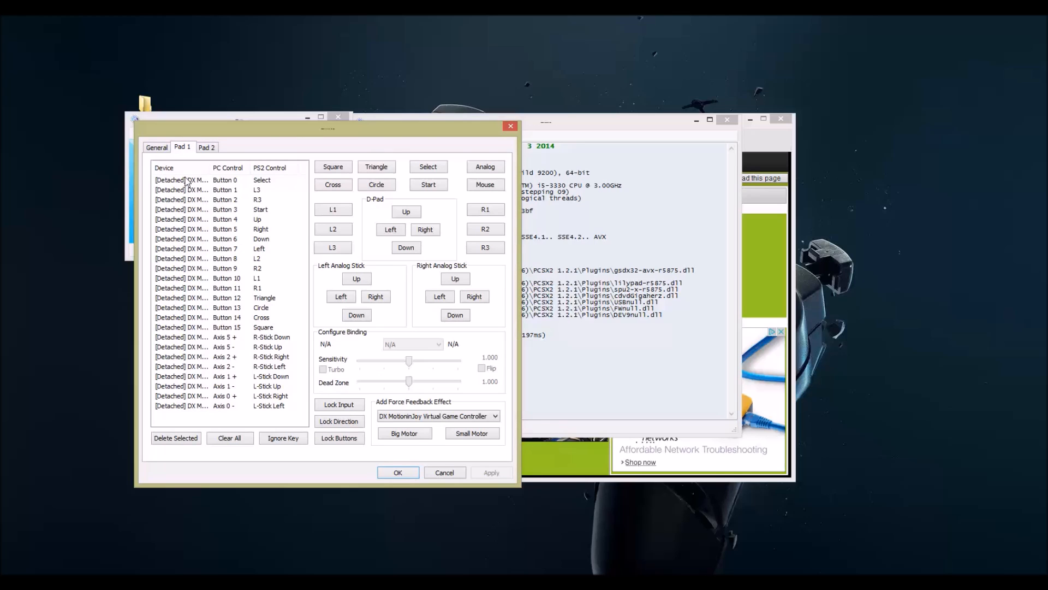
left_click(229, 438)
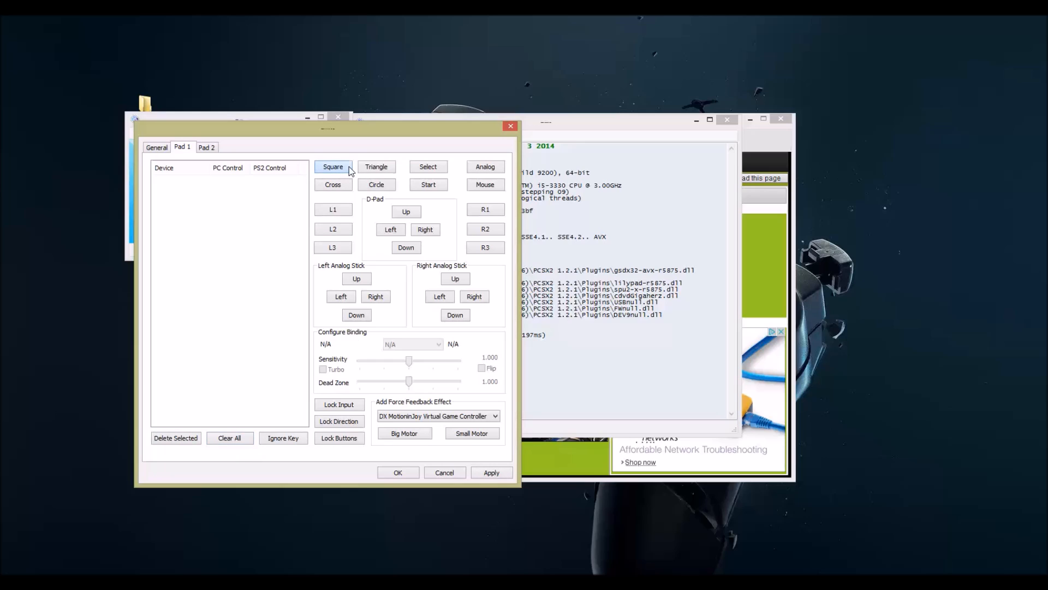
Step: Bind Square, Triangle, Circle, Select, R1 and R2 to the matching controller buttons
left_click(333, 167)
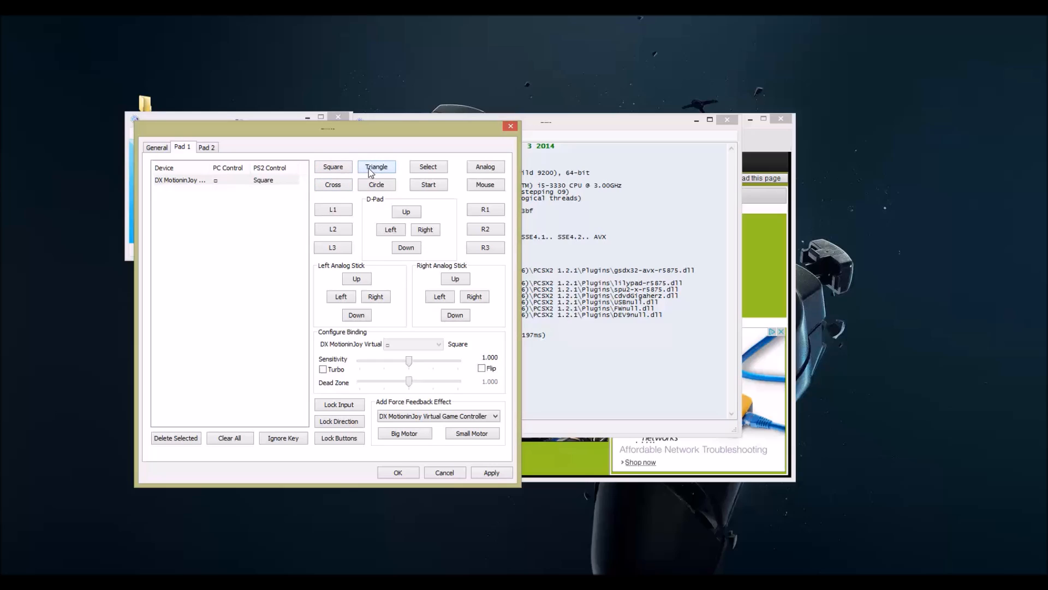
left_click(333, 185)
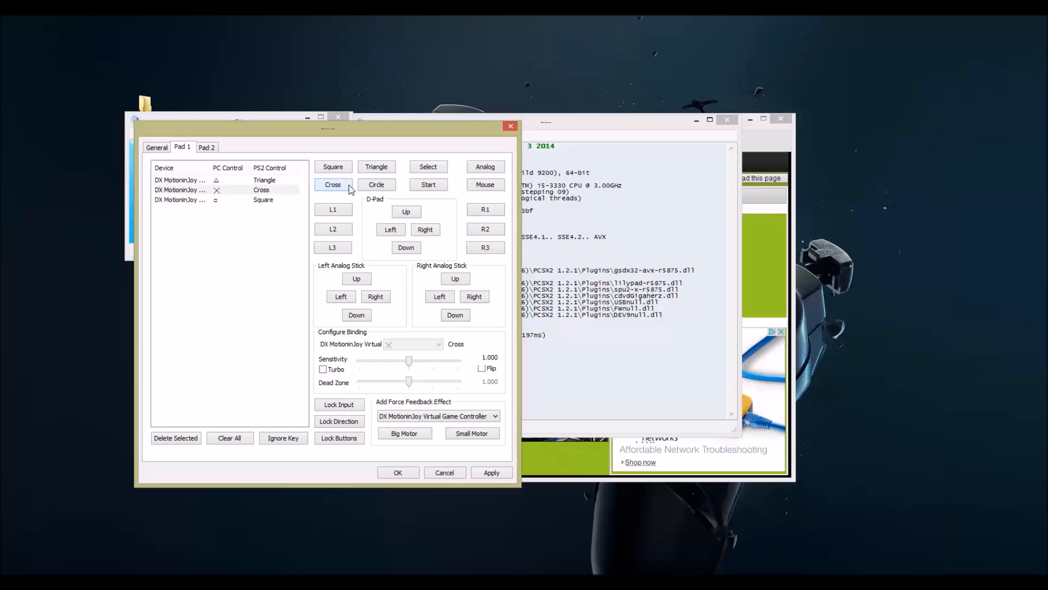
left_click(376, 185)
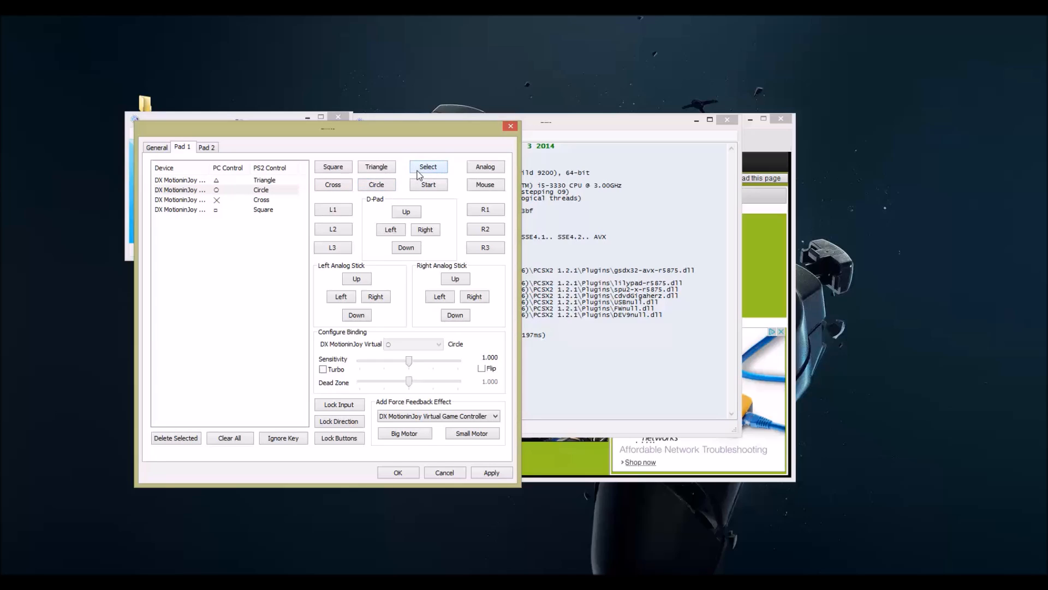
left_click(429, 184)
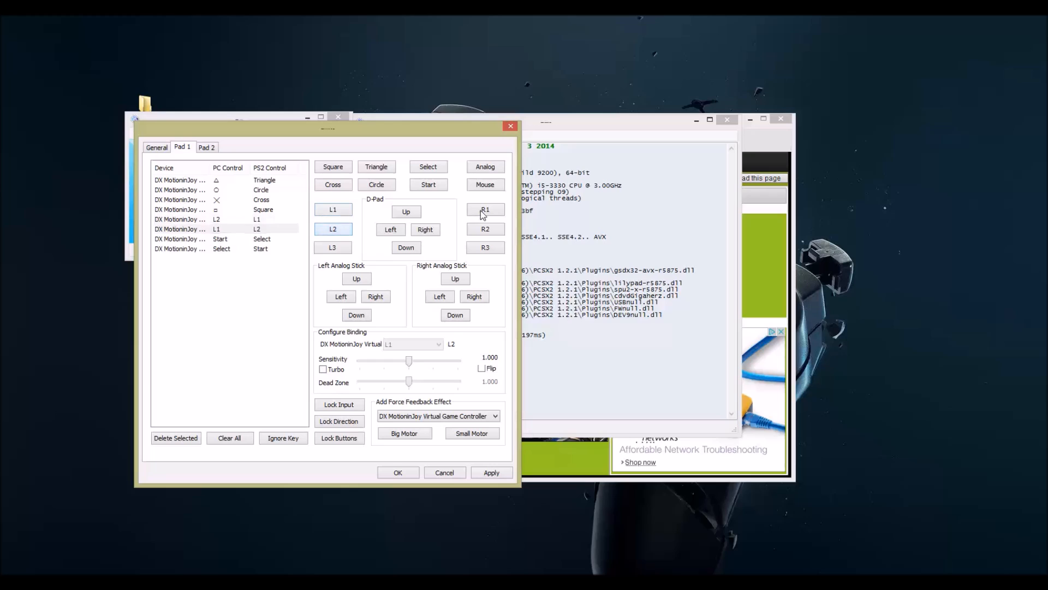
left_click(485, 229)
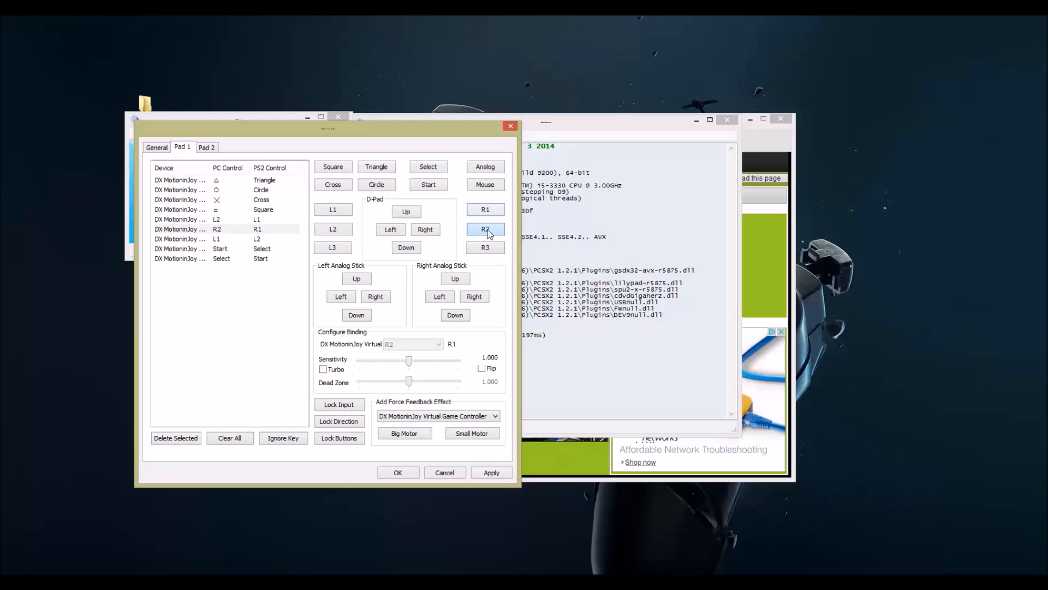
left_click(406, 211)
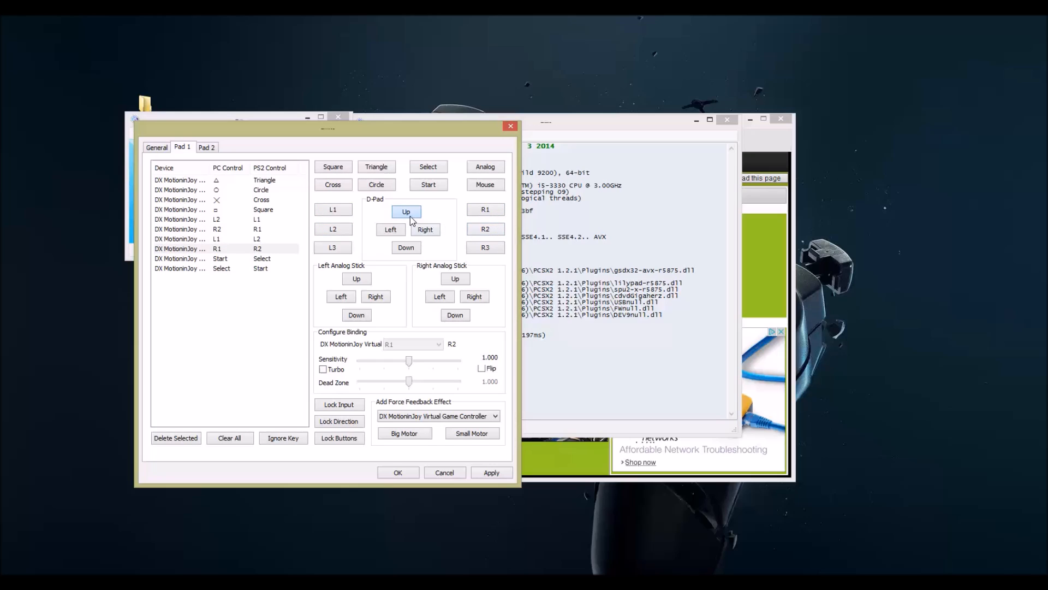
Step: Bind the D-pad up, left and right directions plus L3 and R3 on Pad 1
left_click(406, 247)
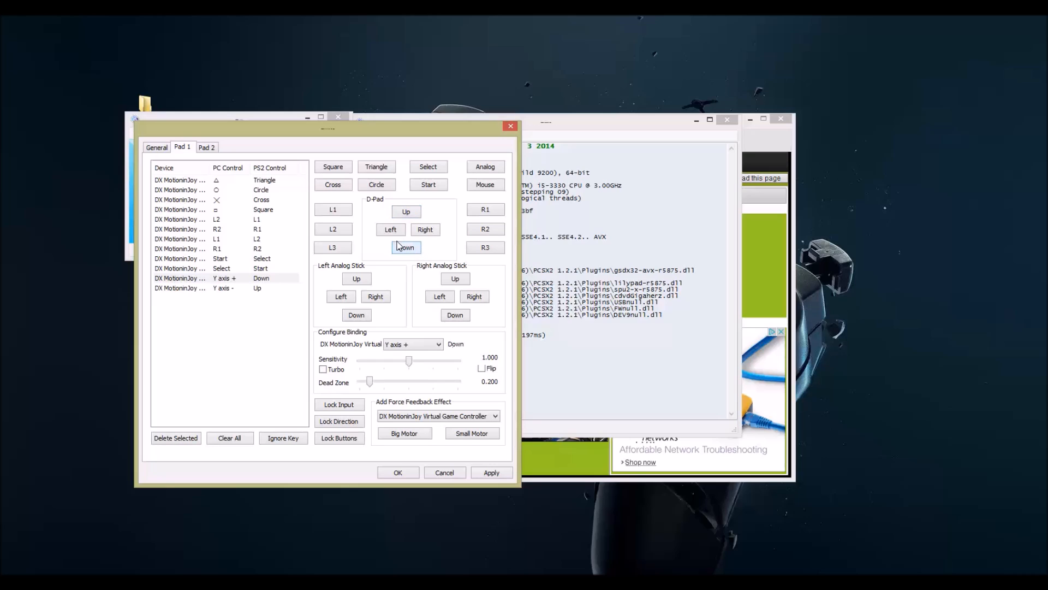
left_click(425, 229)
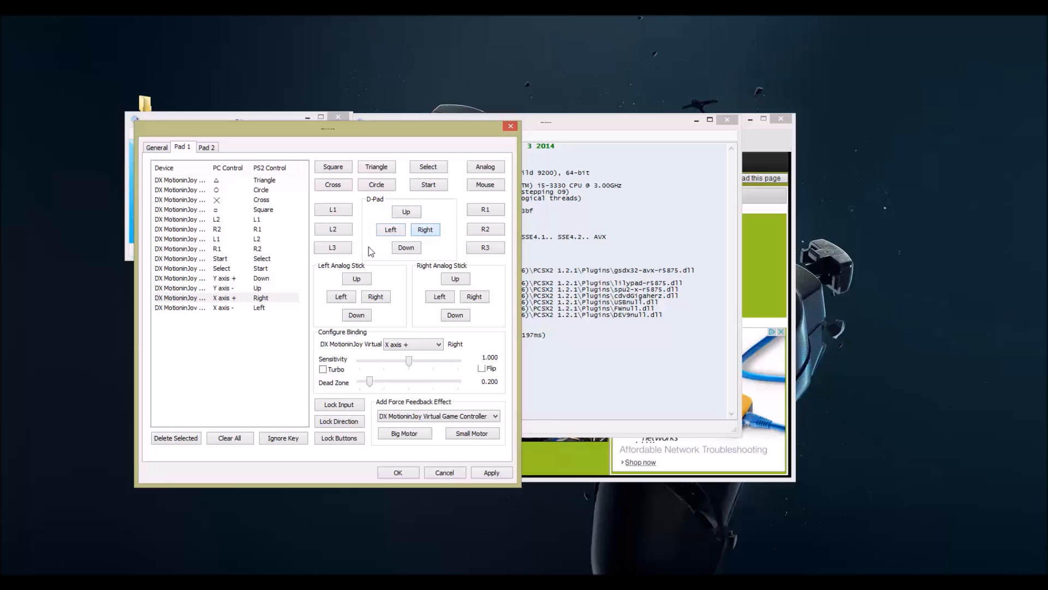
left_click(485, 247)
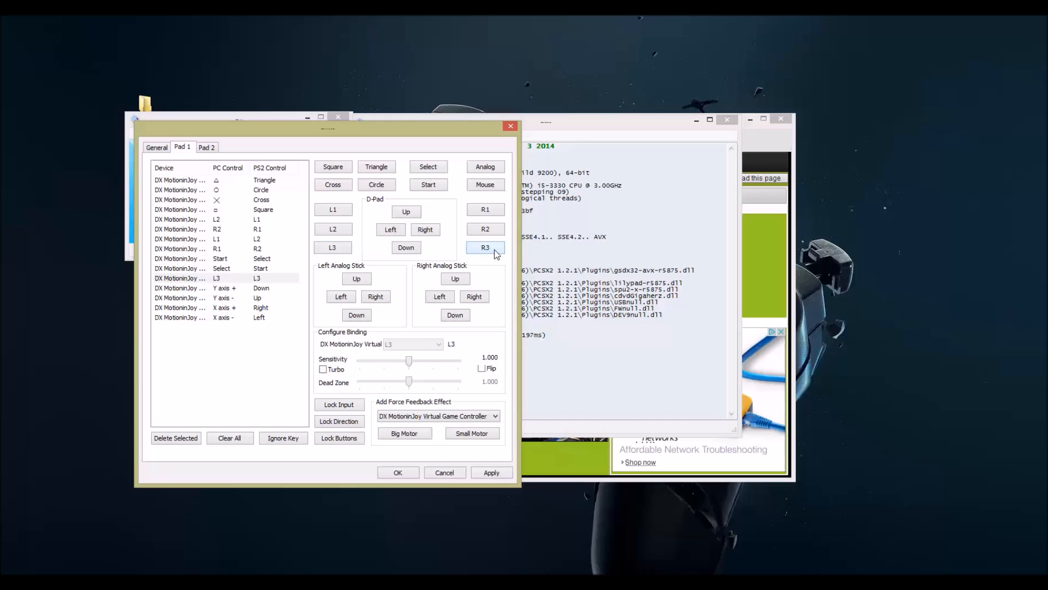
left_click(485, 247)
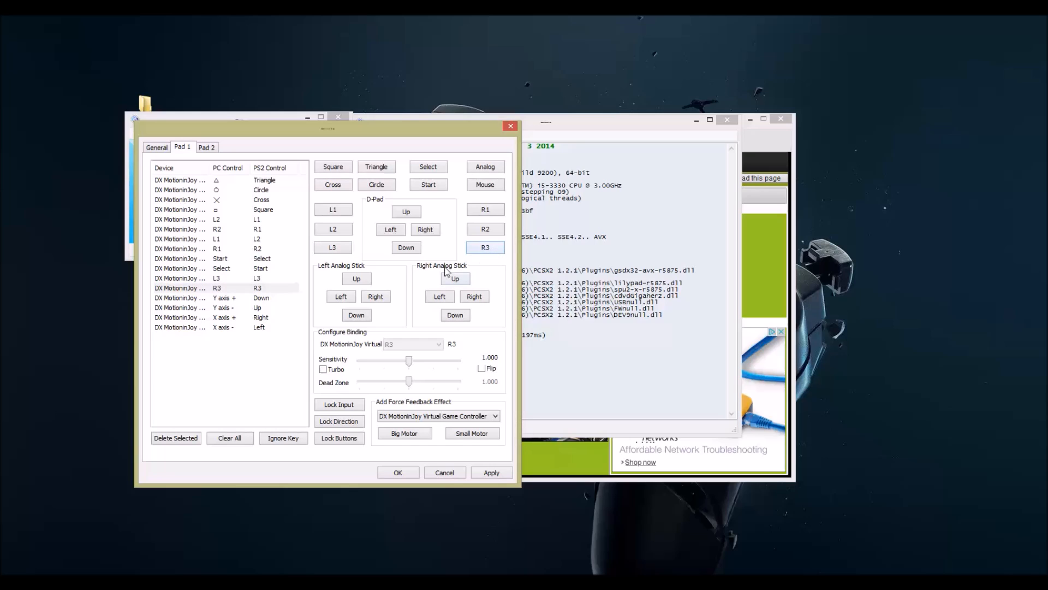
Step: Attempt binding the left stick's up and left directions to the controller
left_click(355, 278)
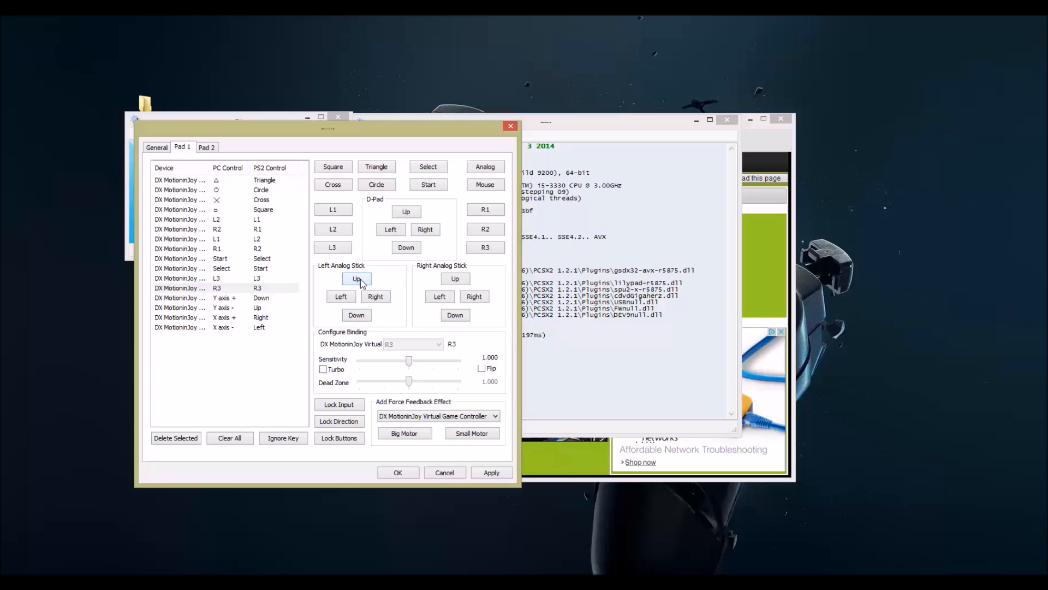
mouse_move(360, 283)
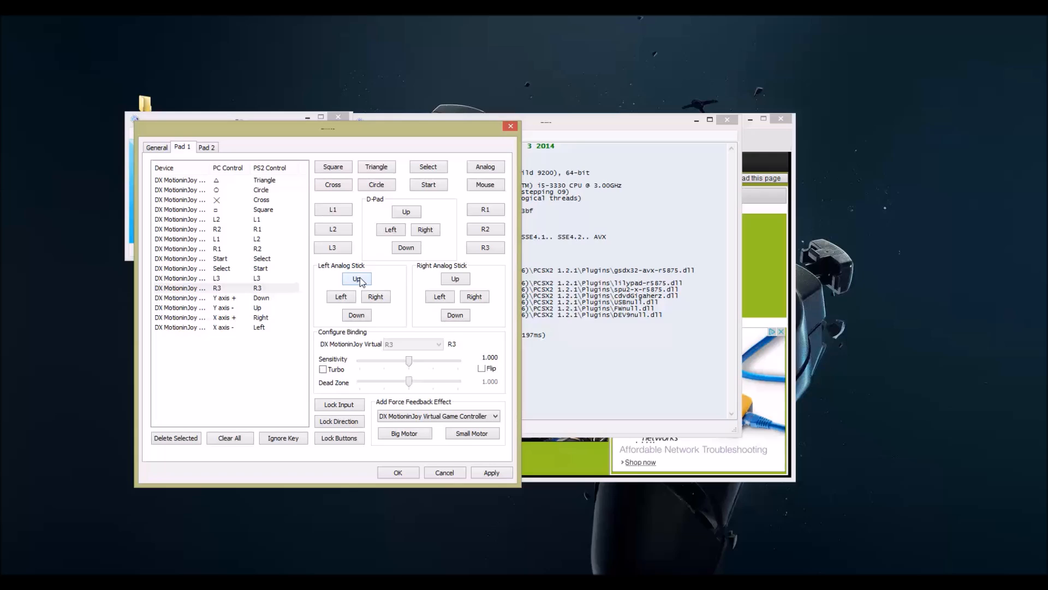
left_click(340, 295)
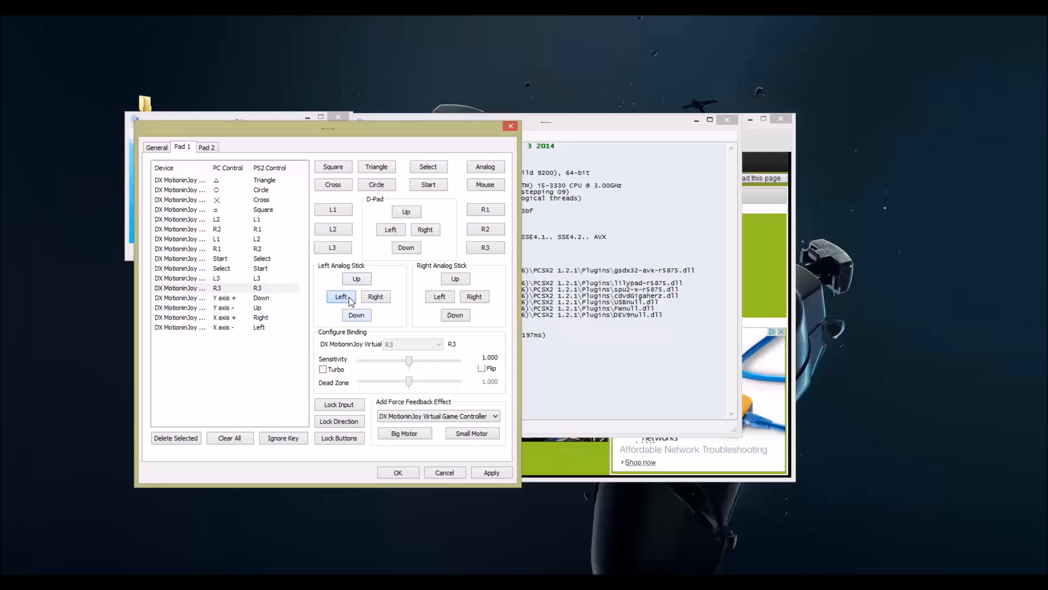
left_click(375, 296)
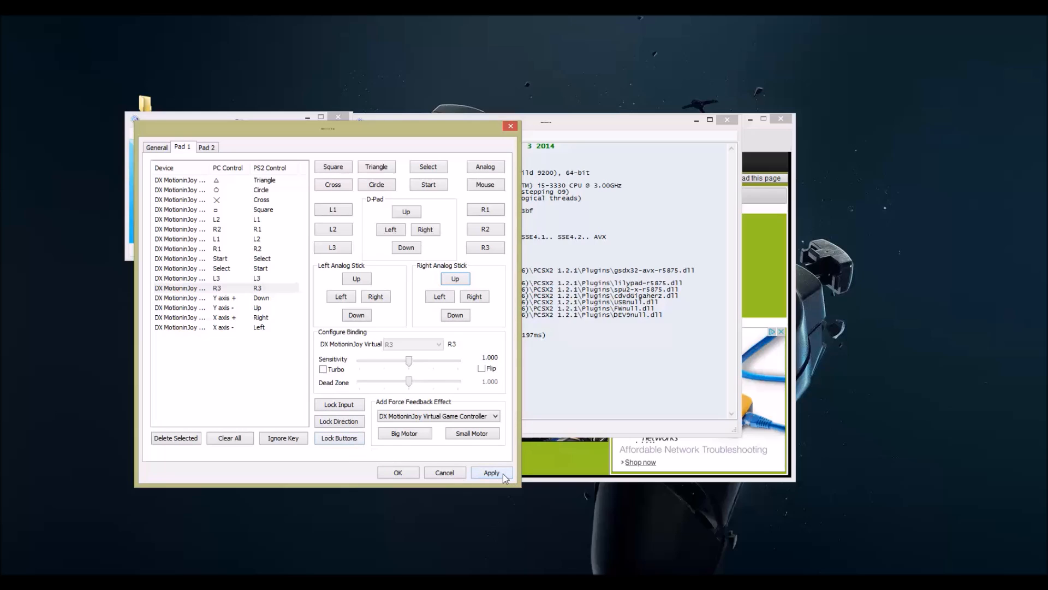
Step: Apply and confirm the Pad 1 bindings, then boot the 007 Agent Under Fire disc via Boot CDVD
left_click(492, 472)
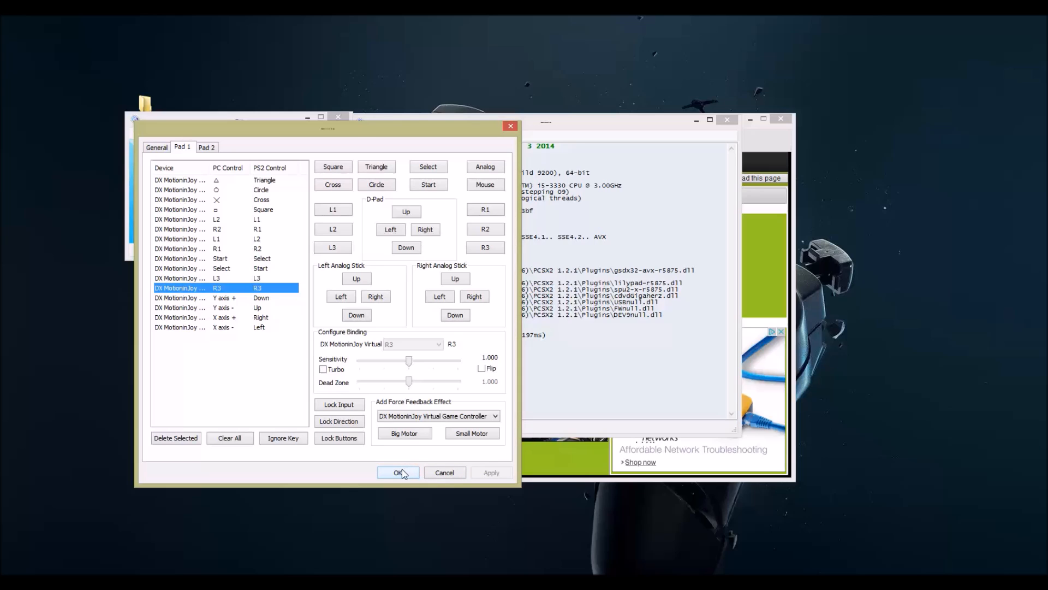
left_click(398, 473)
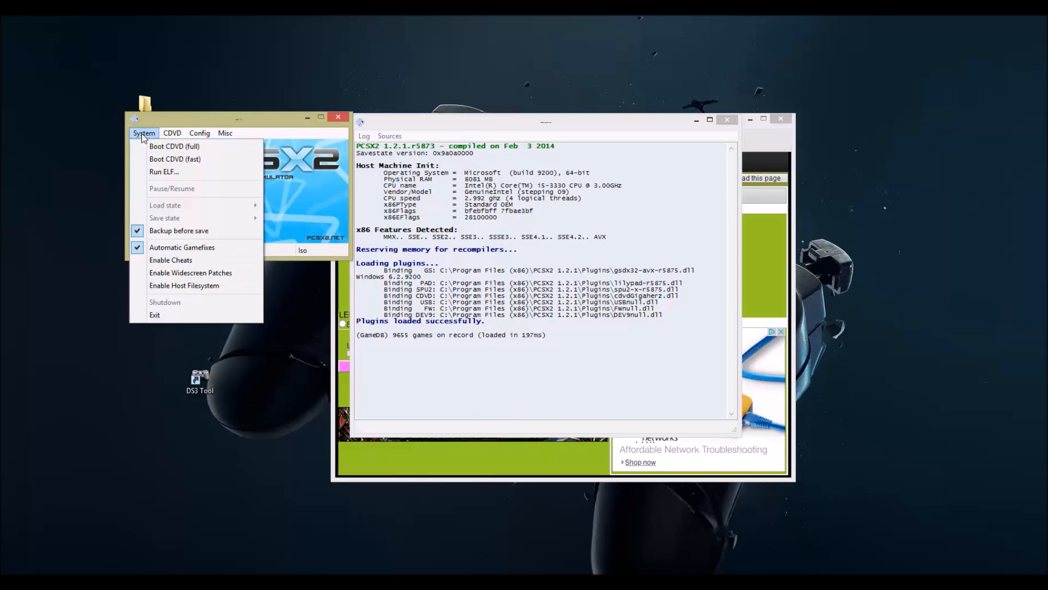
left_click(174, 146)
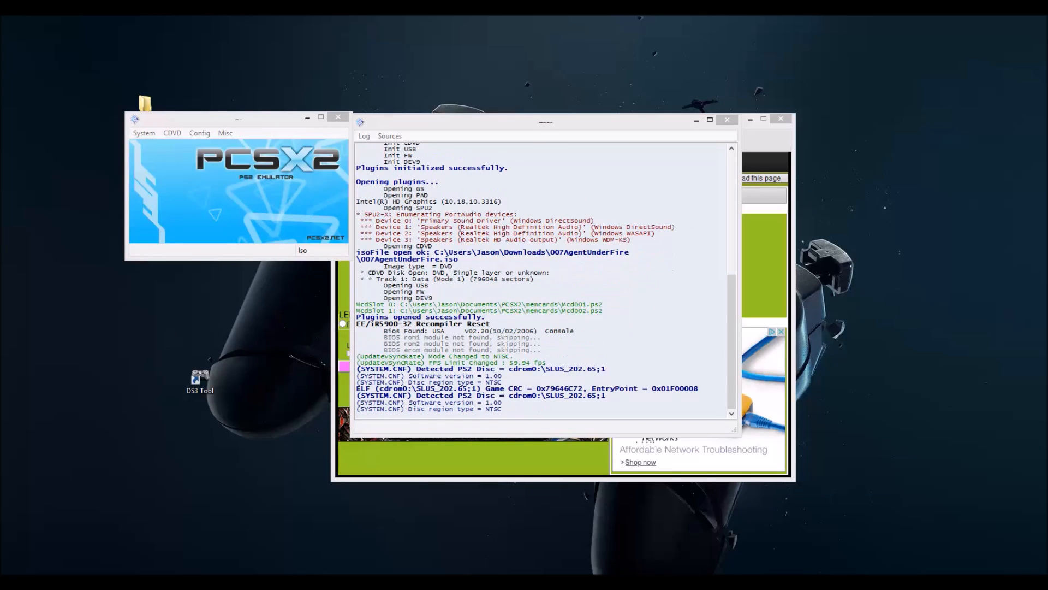